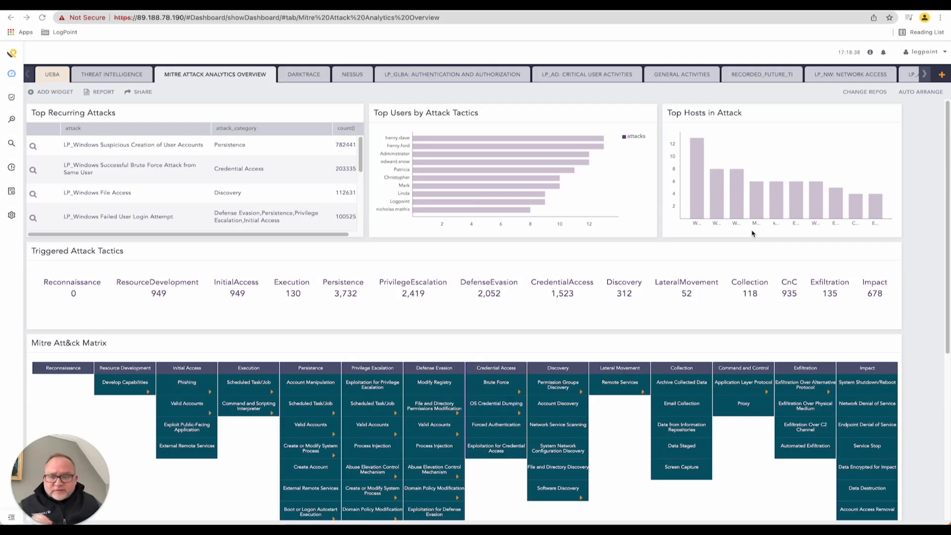
pyautogui.moveTo(528, 198)
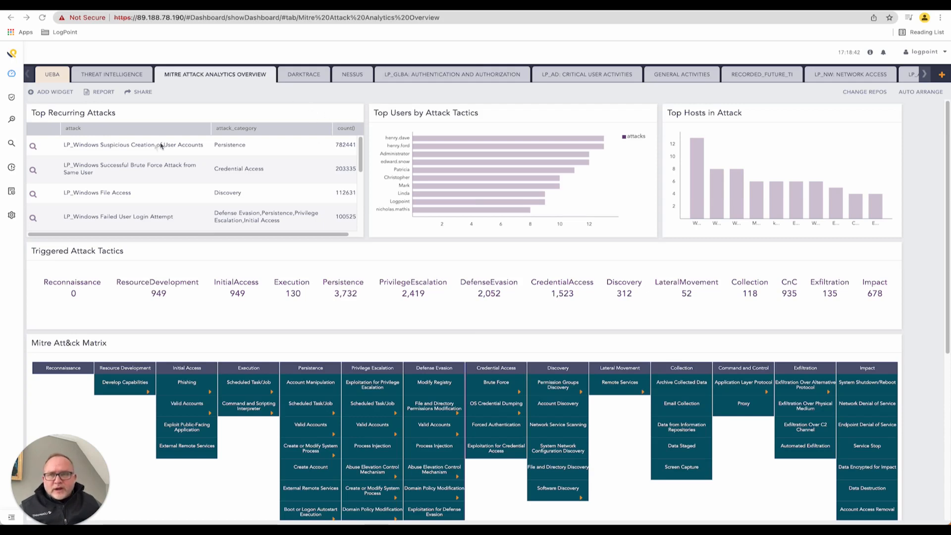
# Step: Go from the MITRE Attack Analytics dashboard to the Knowledge Base via the sidebar settings gear
pyautogui.click(11, 214)
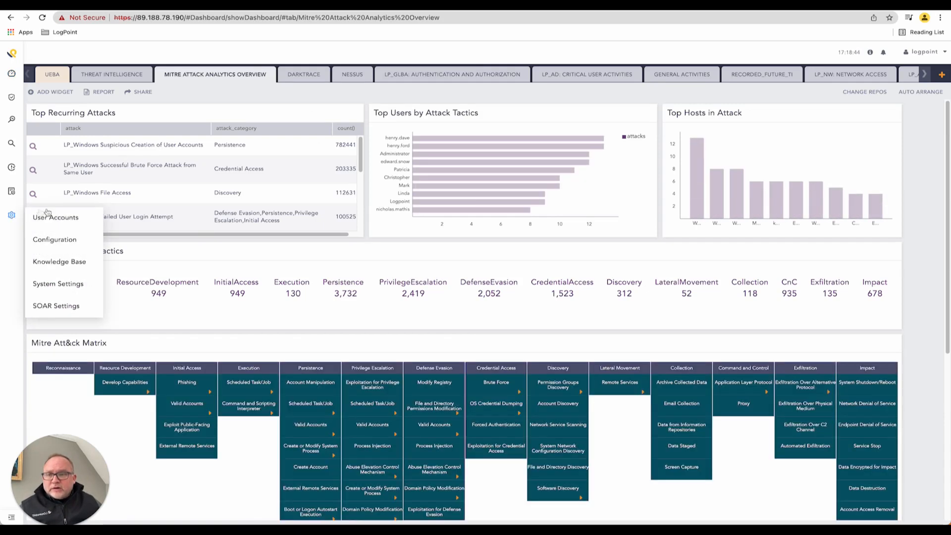
pyautogui.click(59, 261)
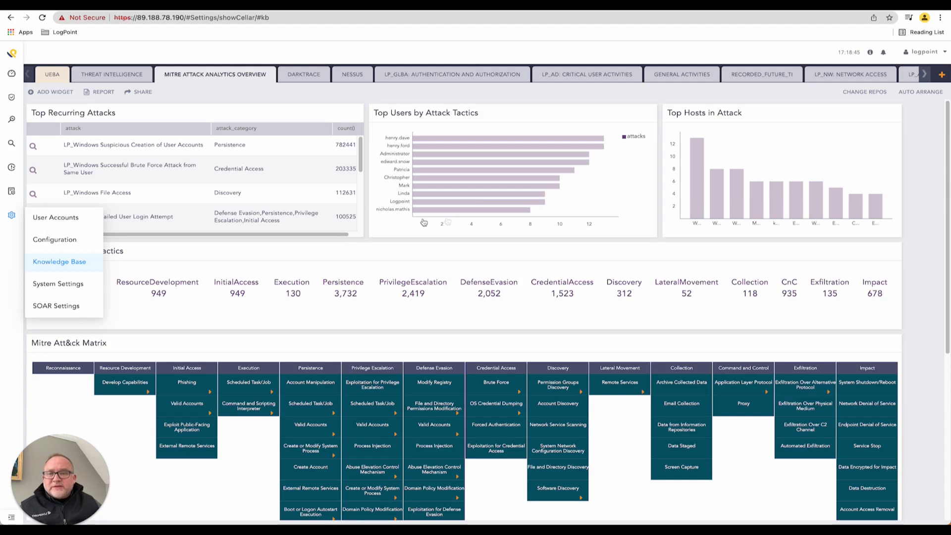
# Step: Open the Alert Rules collection inside the Knowledge Base
pyautogui.click(60, 262)
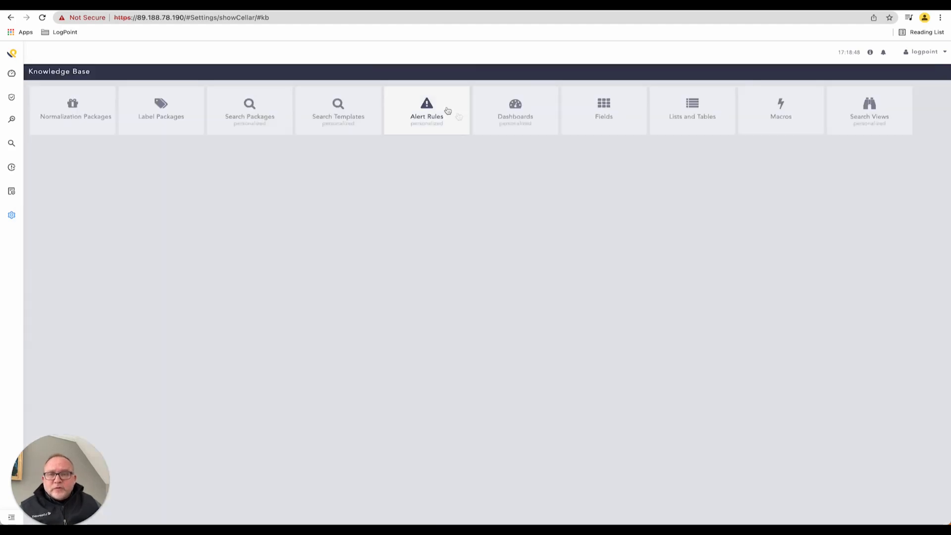
pyautogui.click(427, 110)
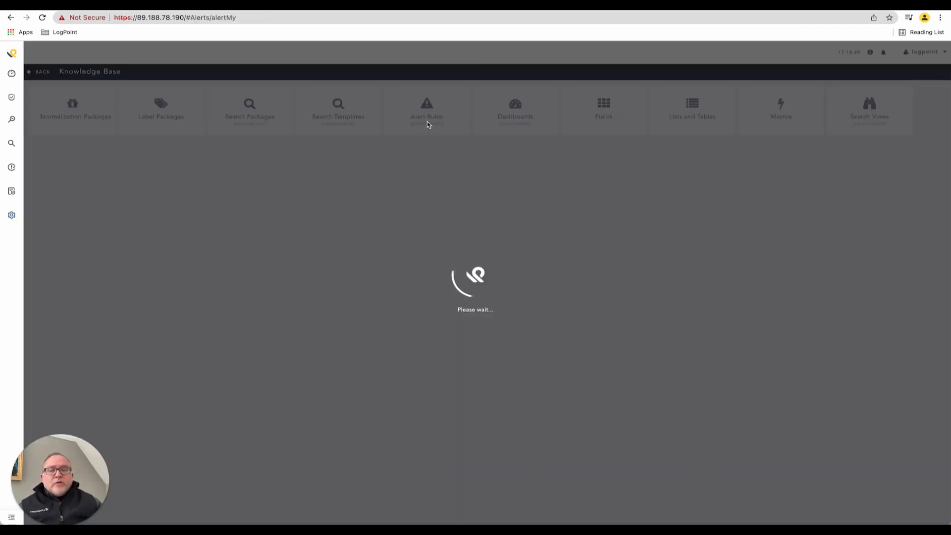
pyautogui.click(426, 108)
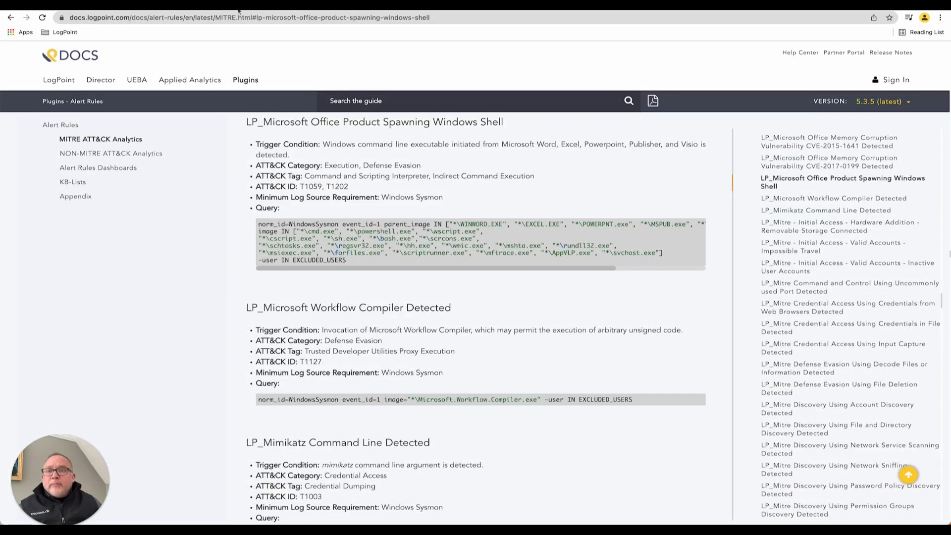
pyautogui.moveTo(253, 42)
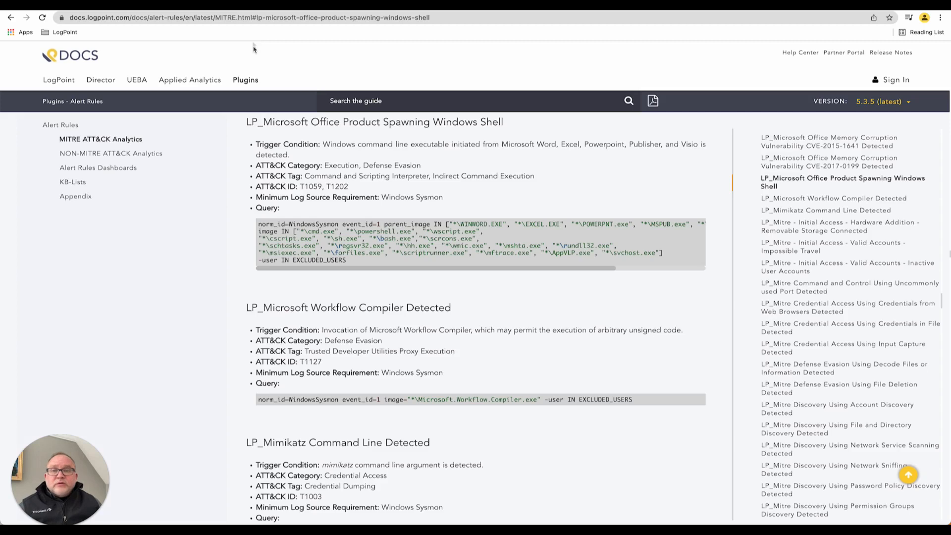
pyautogui.moveTo(294, 101)
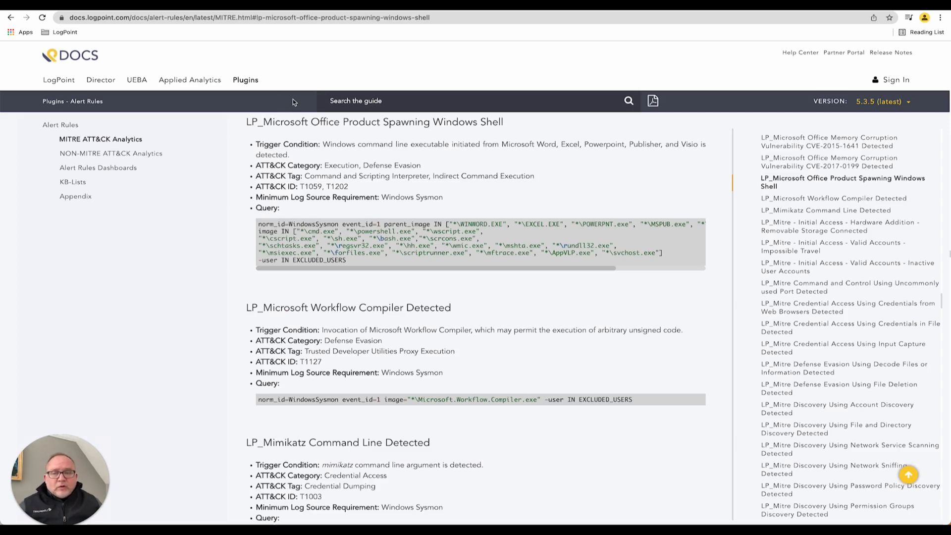
pyautogui.moveTo(384, 164)
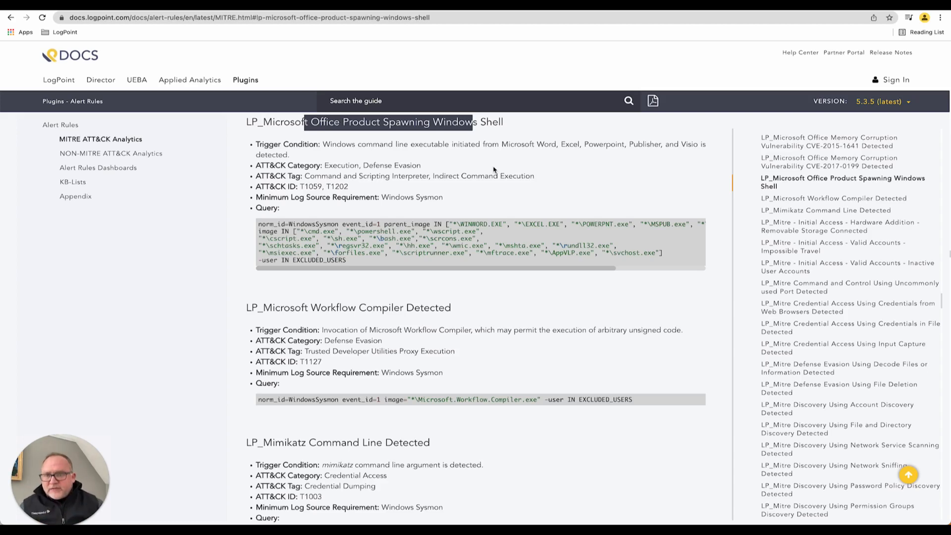
pyautogui.moveTo(419, 223)
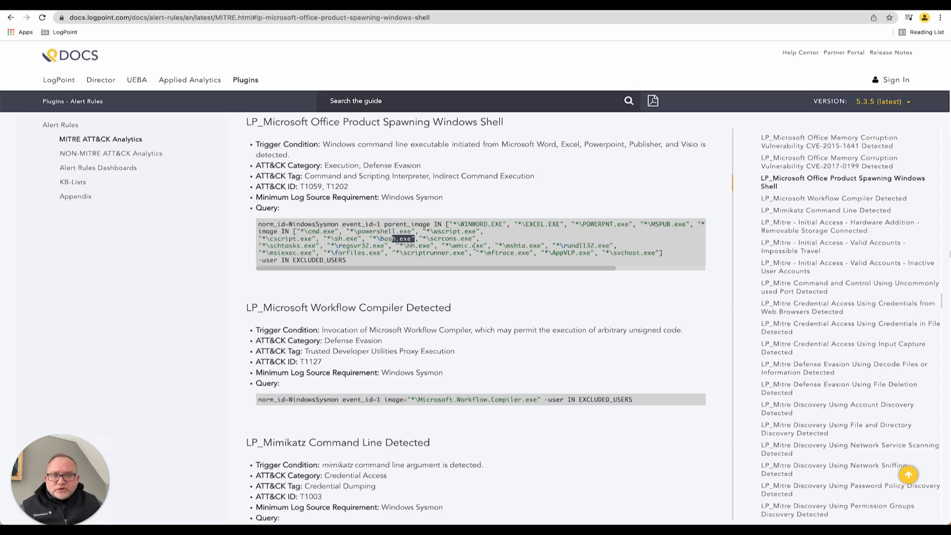
pyautogui.moveTo(443, 144)
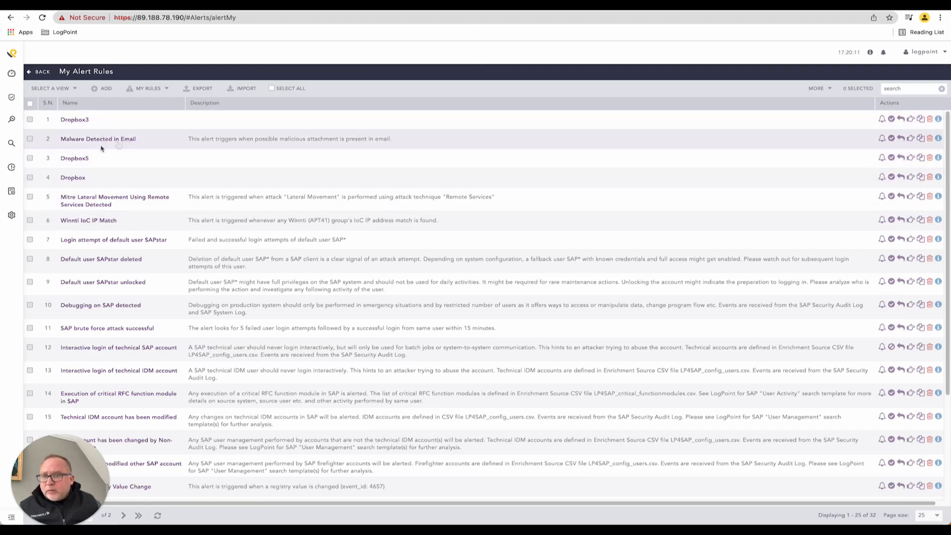
pyautogui.moveTo(64, 130)
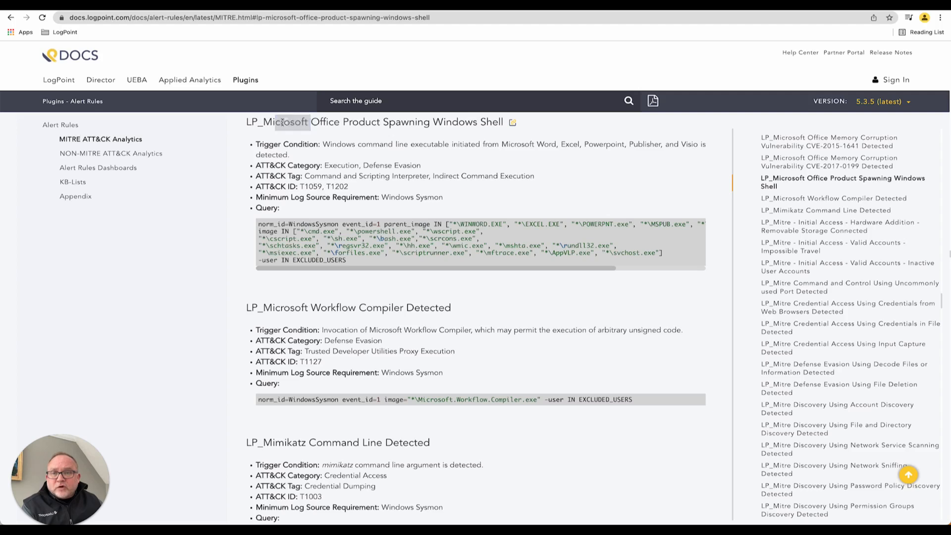
# Step: Copy the rule name after the LP_ prefix and its entire query block from LogPoint Docs
pyautogui.moveTo(263, 121); pyautogui.dragTo(502, 121)
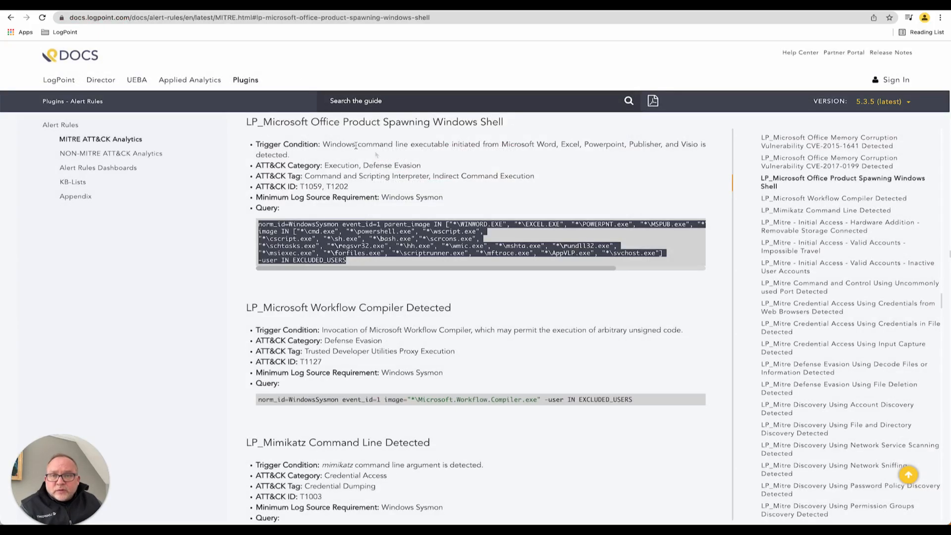
pyautogui.moveTo(323, 145); pyautogui.dragTo(289, 154)
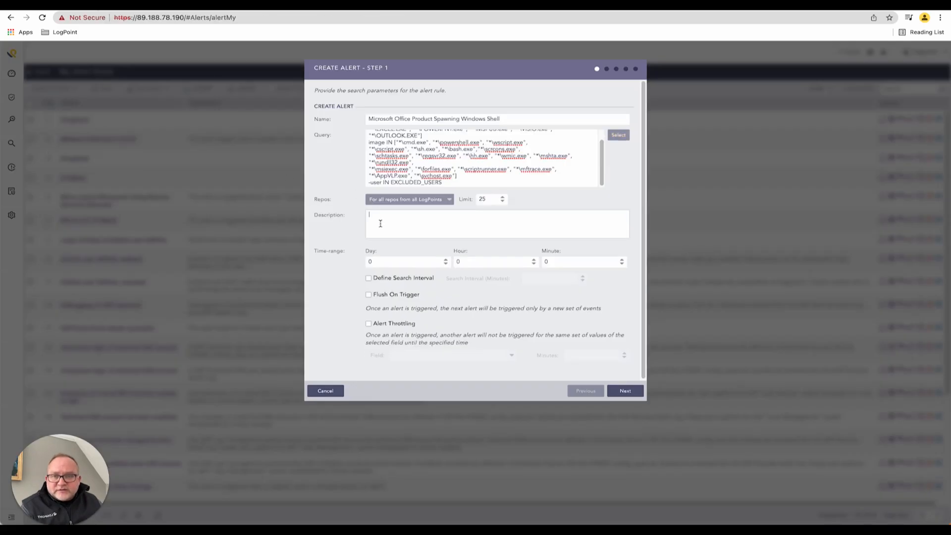
# Step: Fill the Description with the Office-spawning-Windows-command-line trigger condition and set the time range to 10 minutes
pyautogui.write('Windows command line executable initiated from Microsoft Word, Excel, Powerpoint, Publisher, and Visio is detected.')
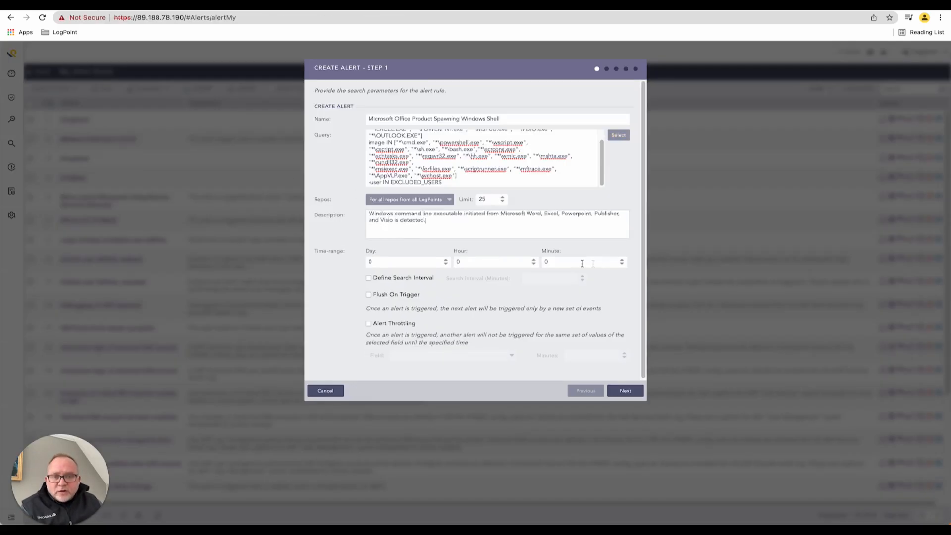
pyautogui.write('10')
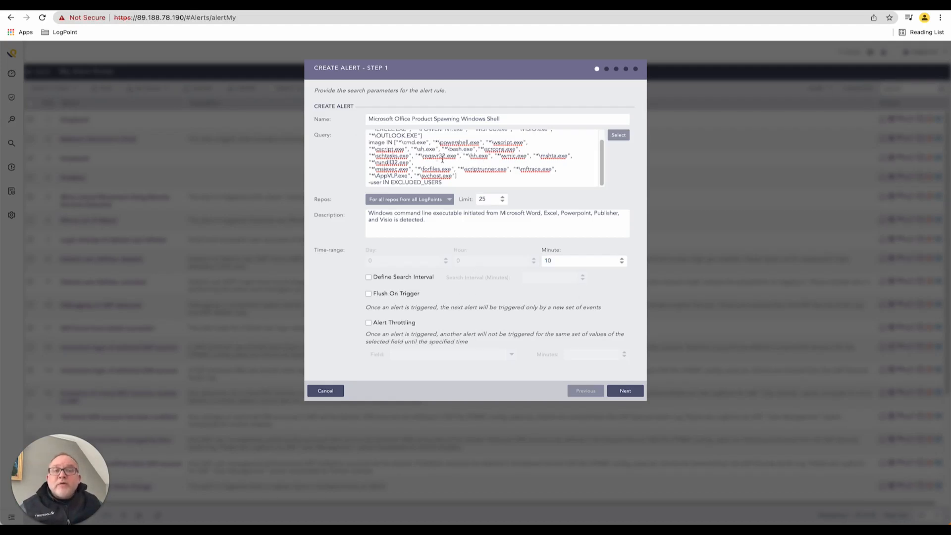
pyautogui.moveTo(422, 202)
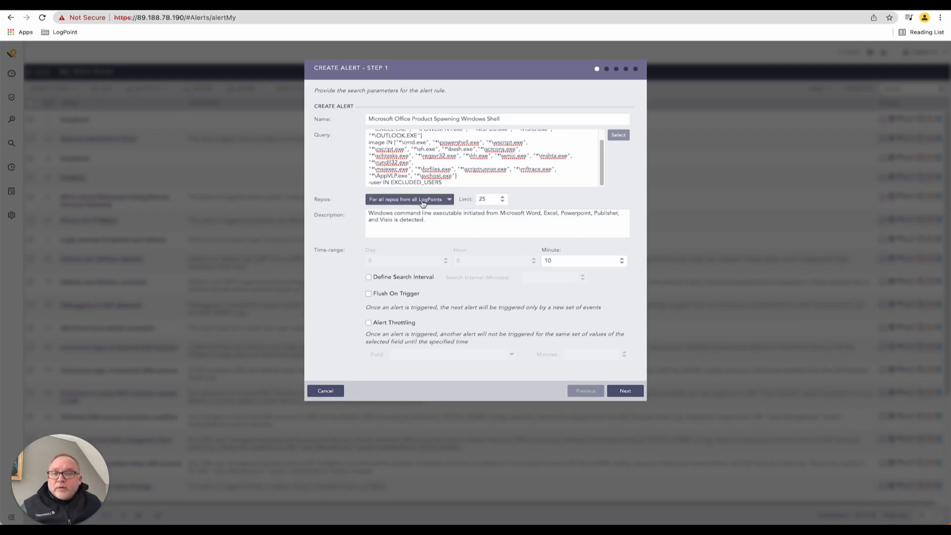
pyautogui.moveTo(404, 204)
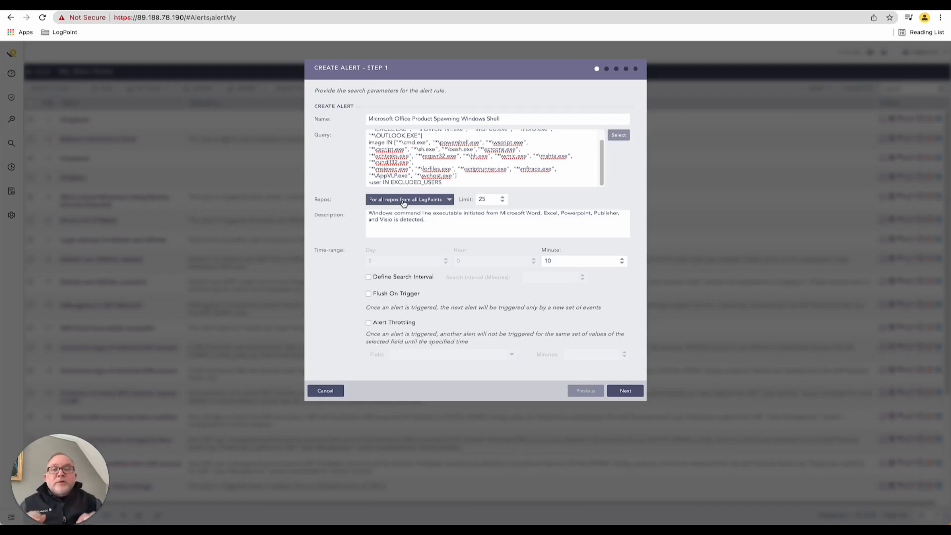
# Step: Limit the search to the windows repository only, enable flush on trigger, and proceed to Alert Categorization
pyautogui.click(409, 199)
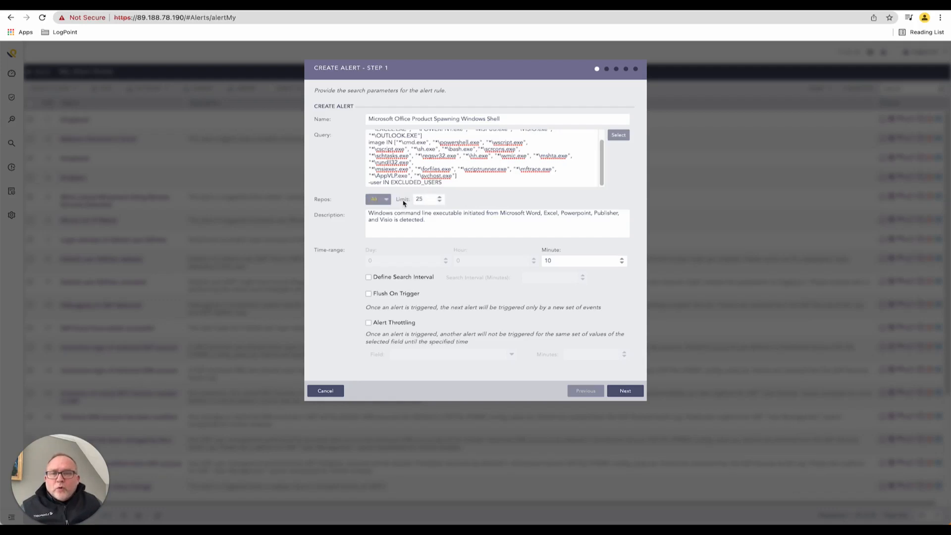
pyautogui.click(379, 199)
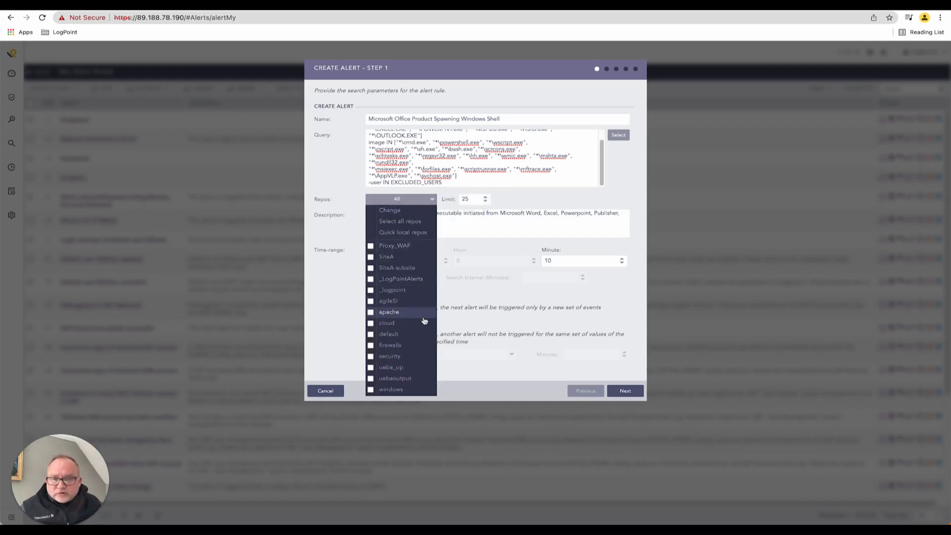
pyautogui.click(370, 389)
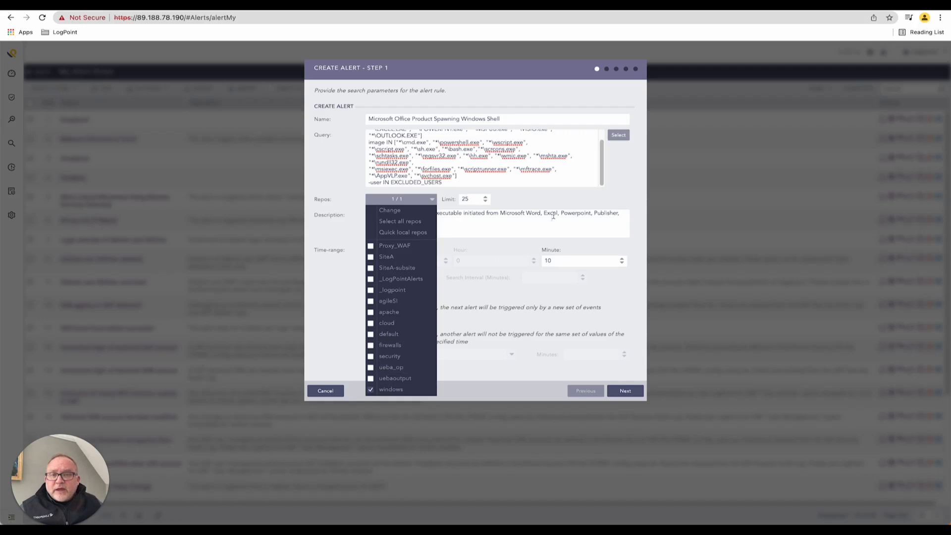
pyautogui.click(549, 195)
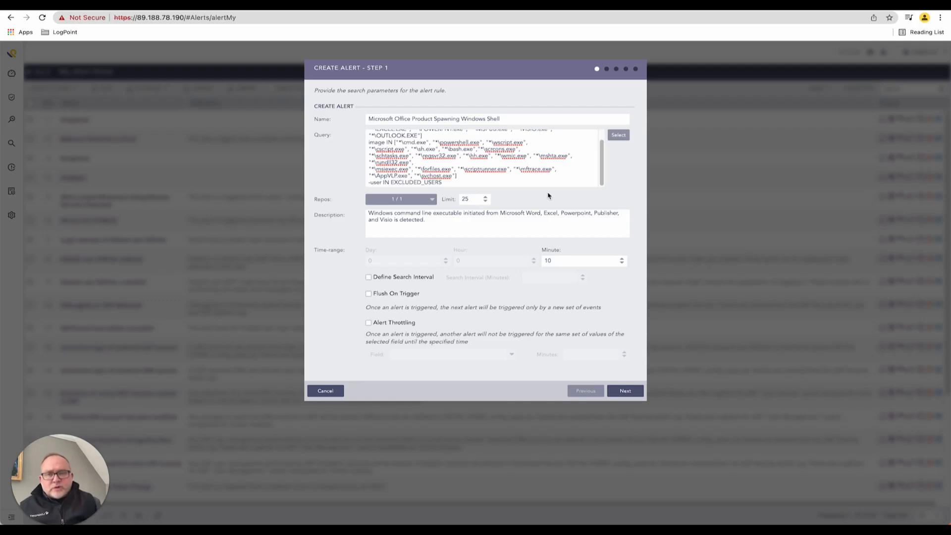
pyautogui.click(369, 293)
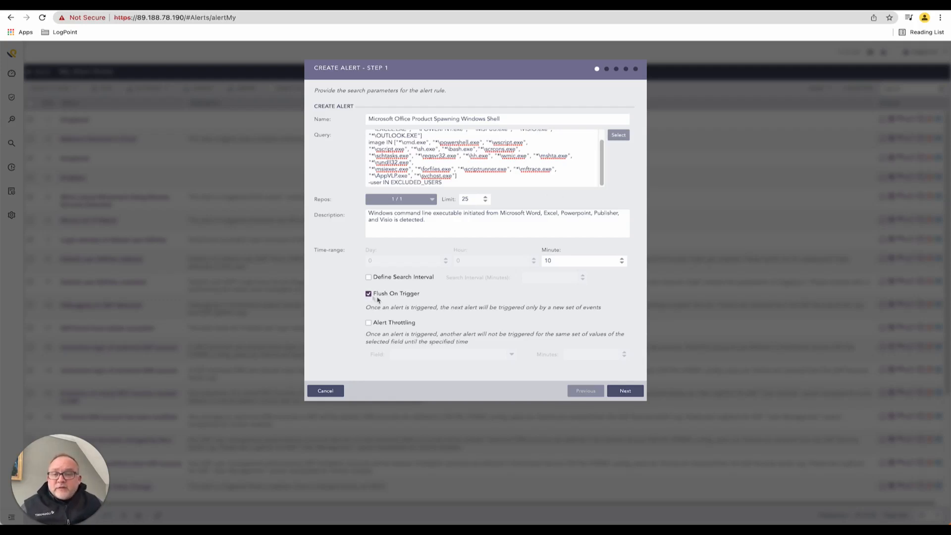
pyautogui.moveTo(479, 251)
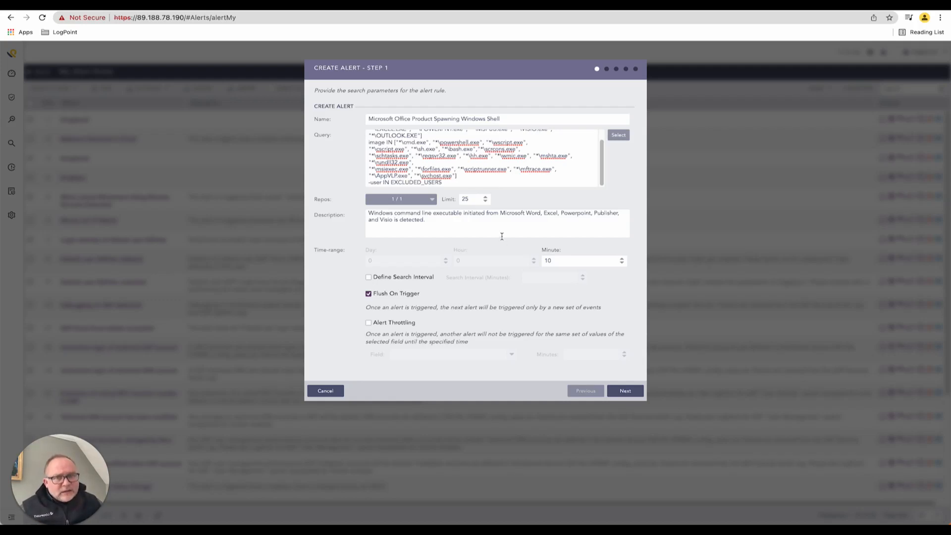
pyautogui.moveTo(503, 271)
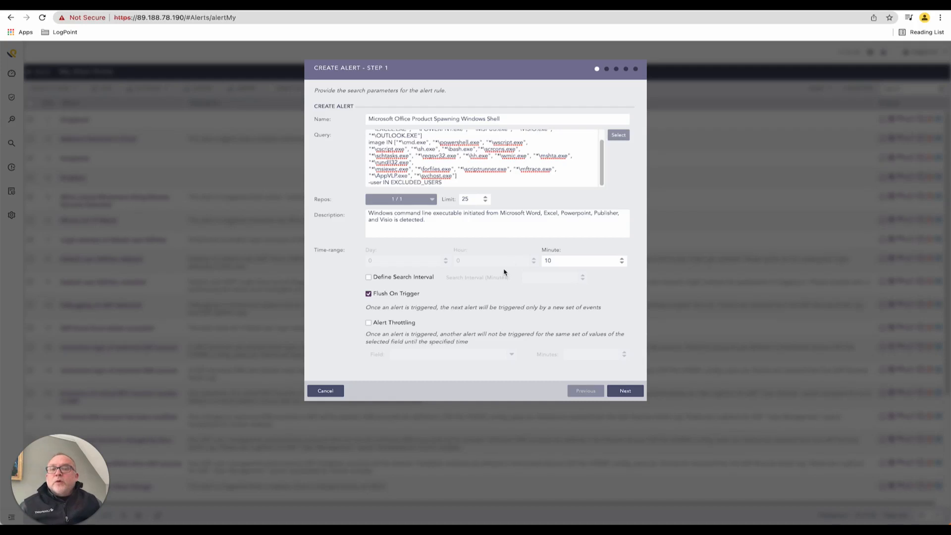
pyautogui.click(625, 391)
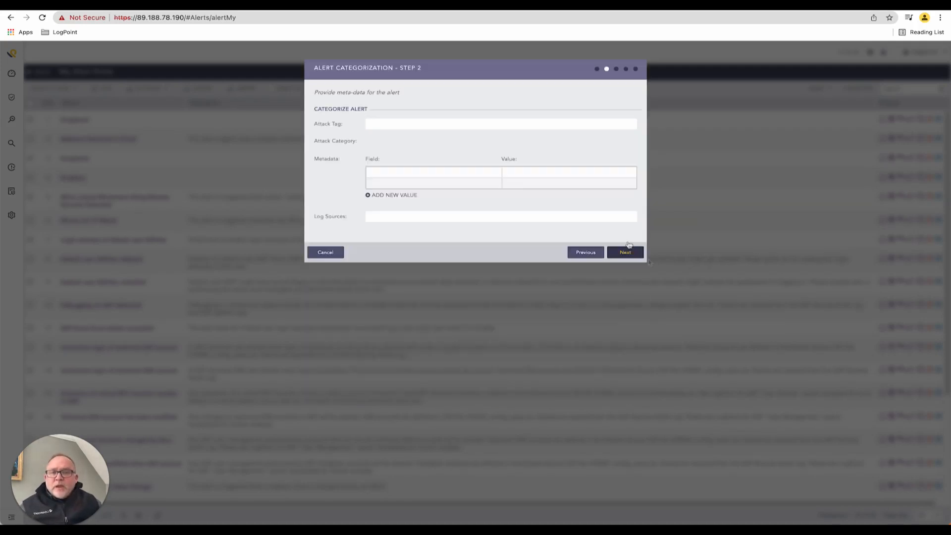
# Step: Tag the alert with T1059 - Command and Scripting Interpreter and proceed to Alerting Criteria
pyautogui.click(501, 123)
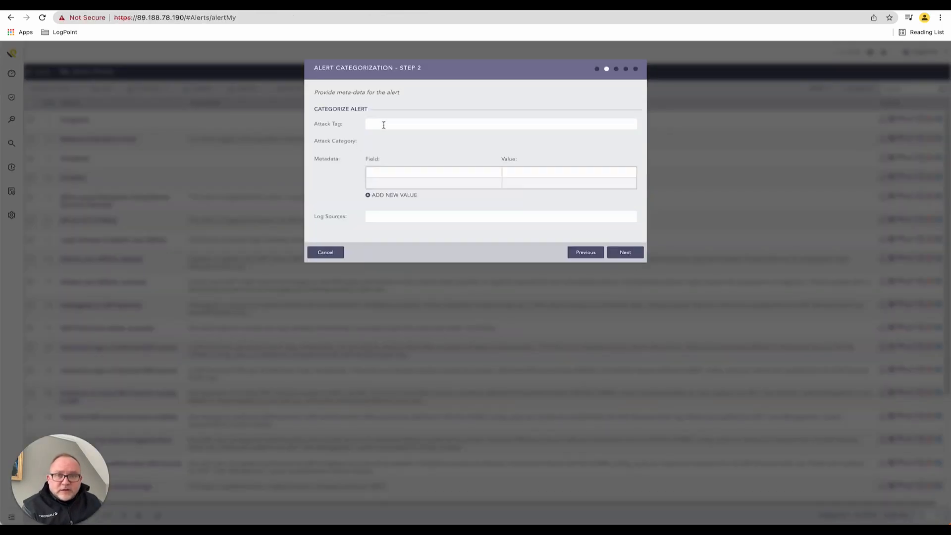
pyautogui.click(500, 124)
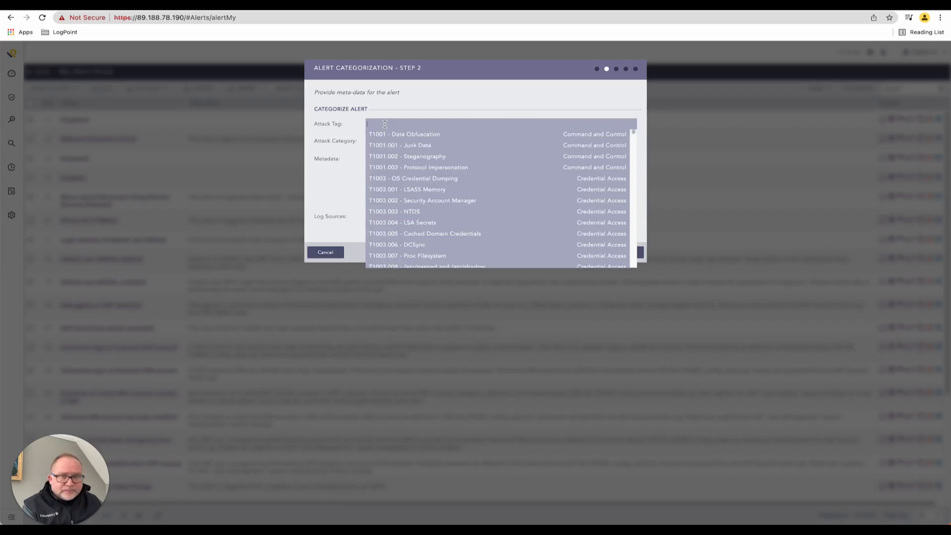
pyautogui.moveTo(407, 200)
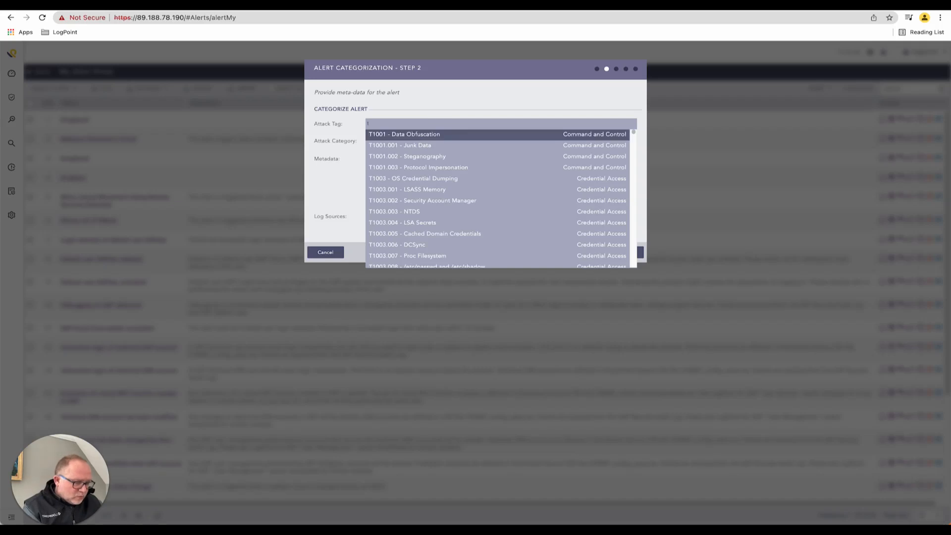
pyautogui.write('1059')
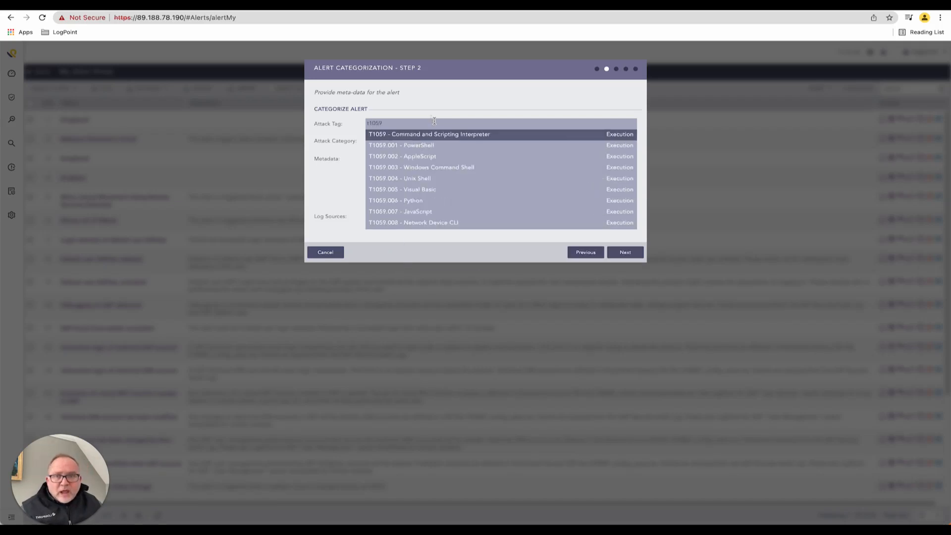
pyautogui.click(430, 135)
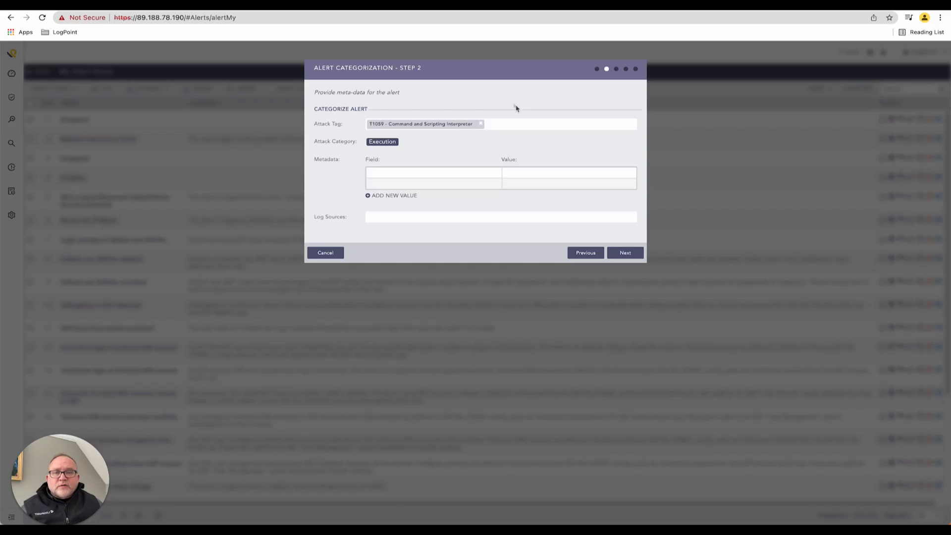
pyautogui.moveTo(336, 222)
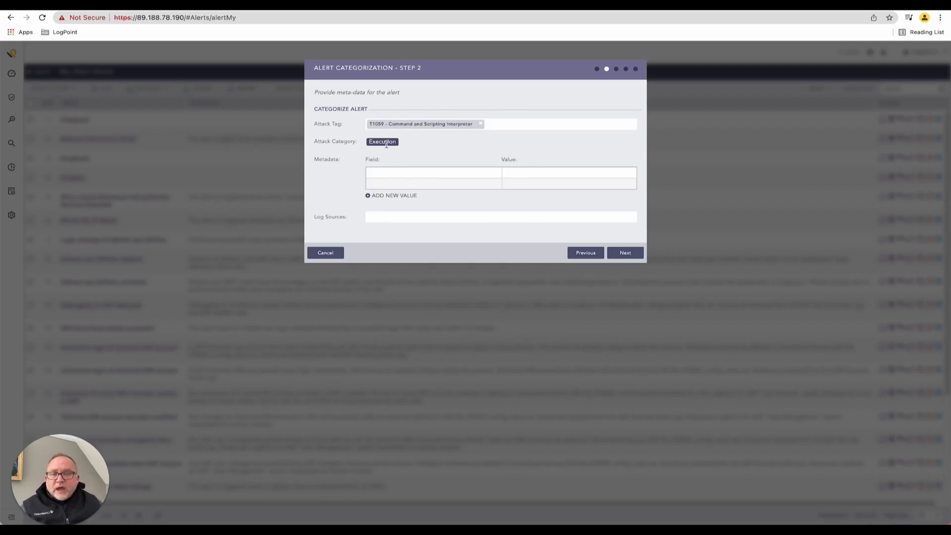
pyautogui.click(625, 252)
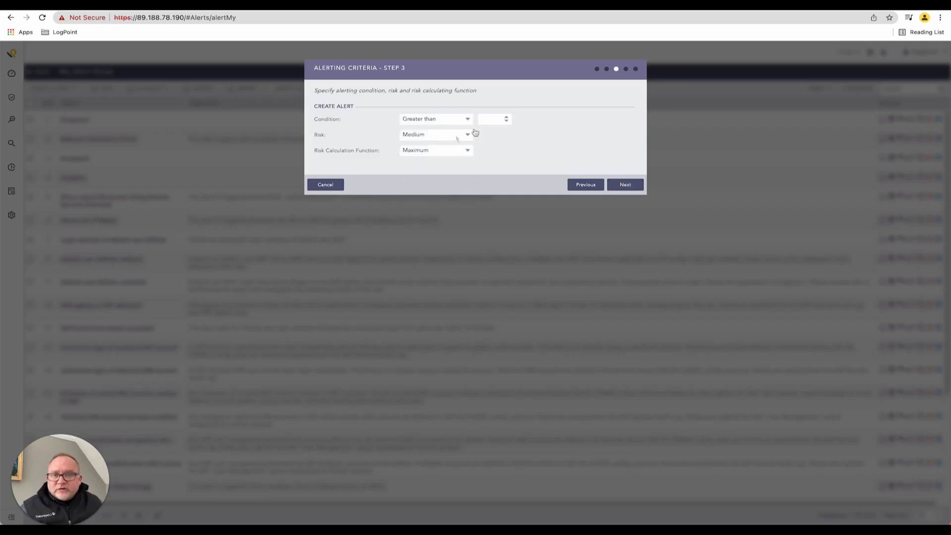
# Step: Set the trigger to count greater than 3 with High risk and proceed to Alert Ownership
pyautogui.write('3')
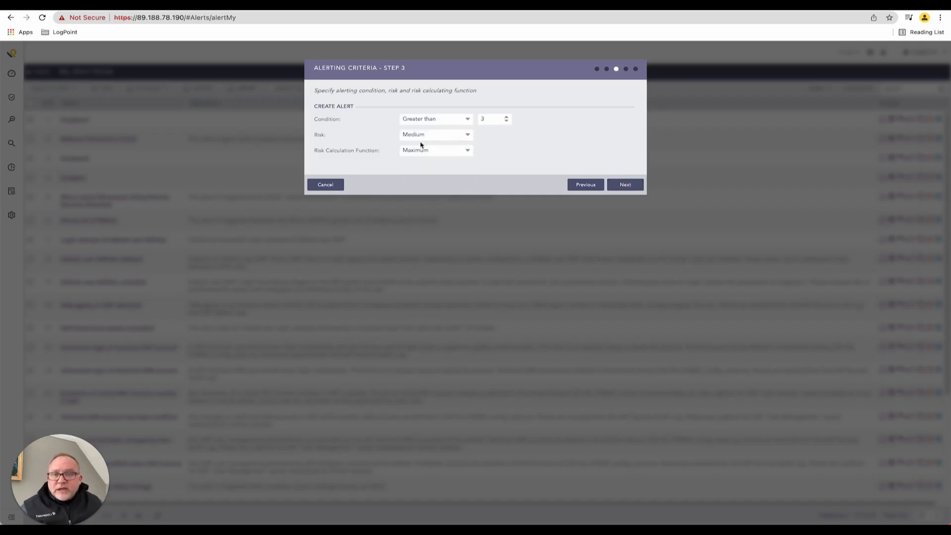
pyautogui.click(435, 135)
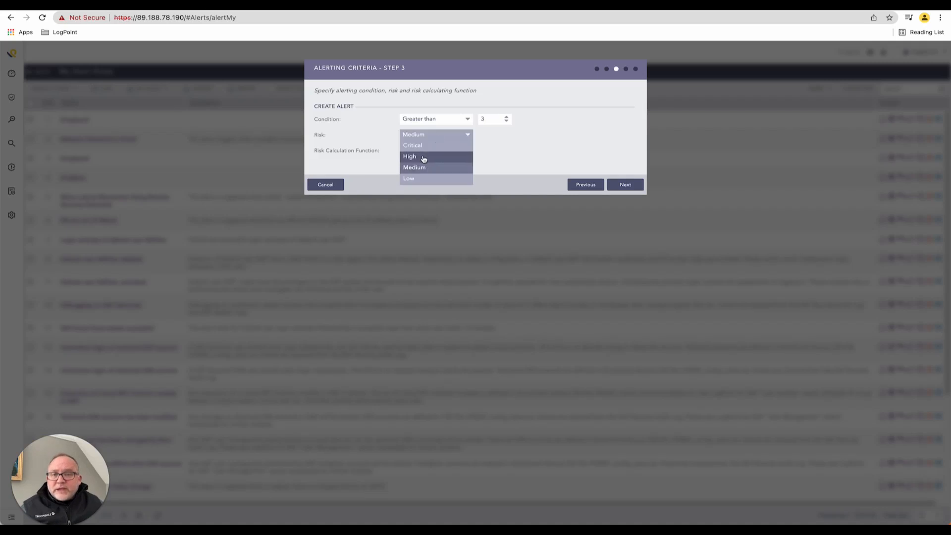
pyautogui.click(417, 157)
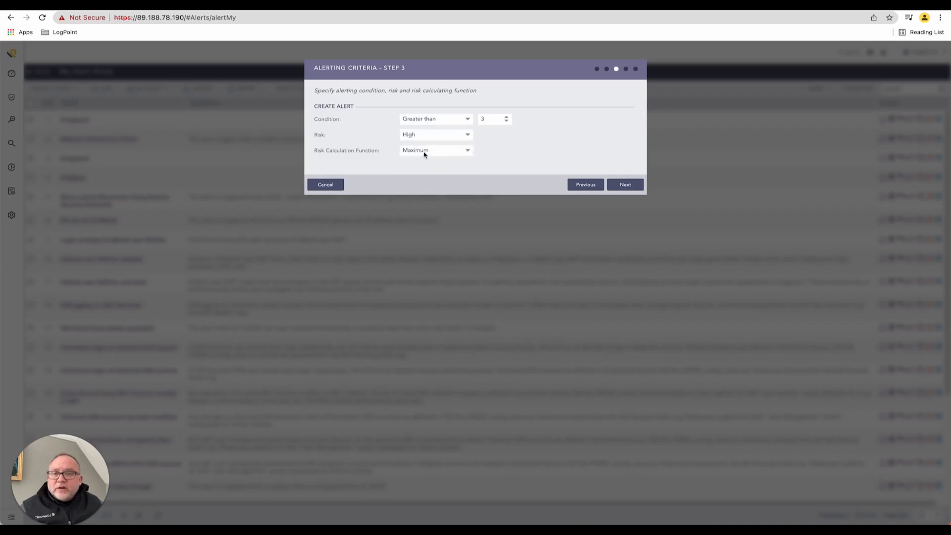
pyautogui.moveTo(475, 159)
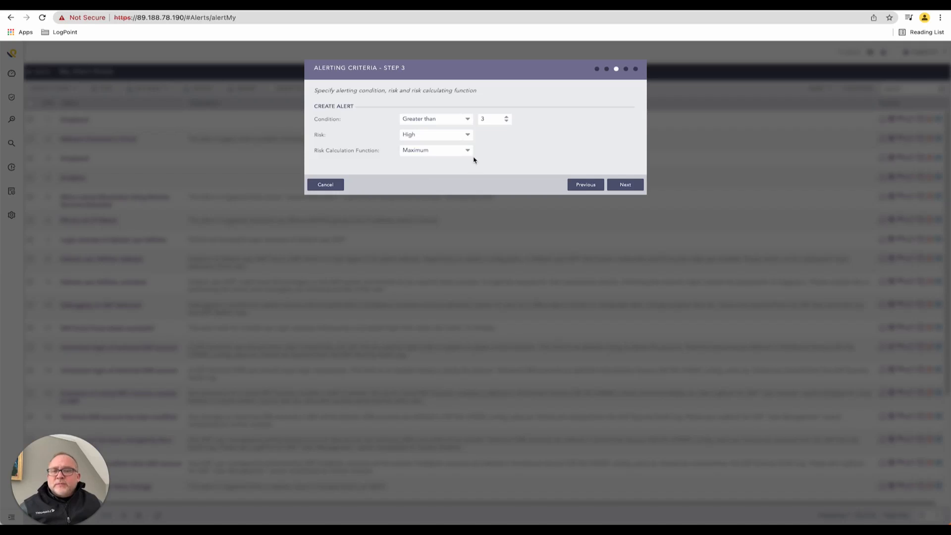
pyautogui.moveTo(480, 152)
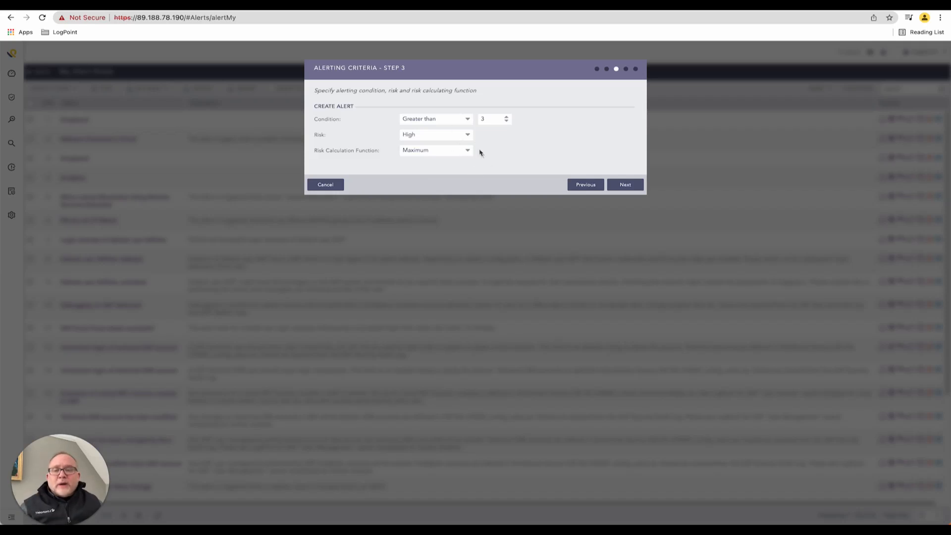
pyautogui.moveTo(460, 146)
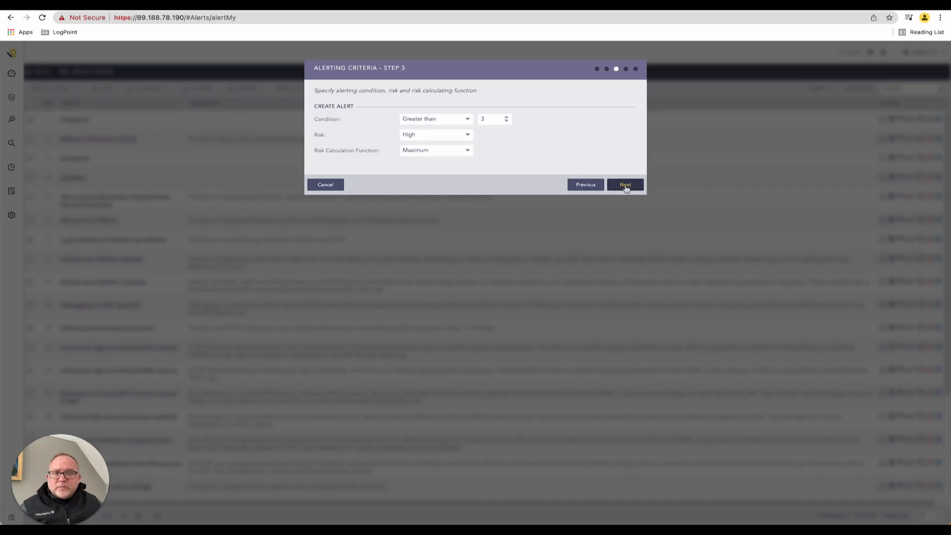
pyautogui.click(625, 185)
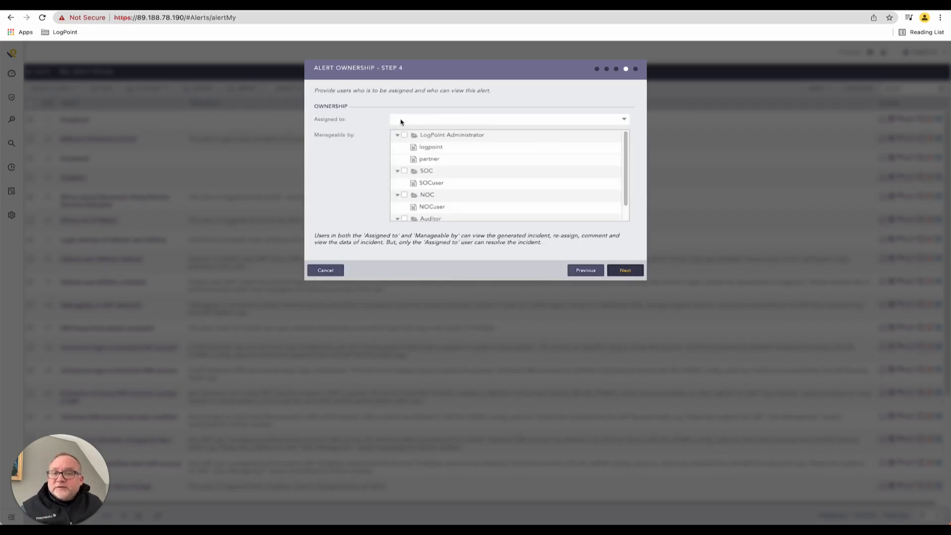
# Step: Assign the alert to NOCuser, make it manageable by the SOC group, and proceed to Incident Data View
pyautogui.click(506, 118)
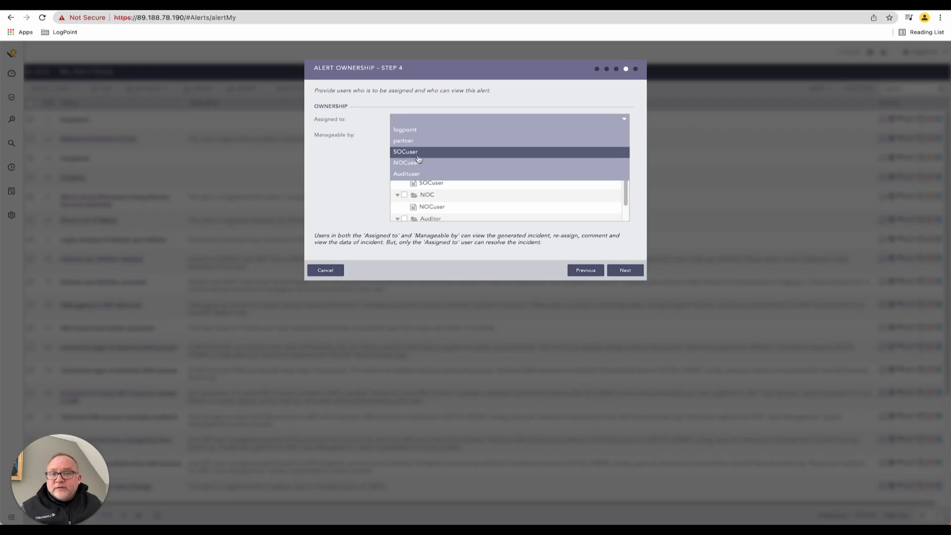
pyautogui.click(406, 162)
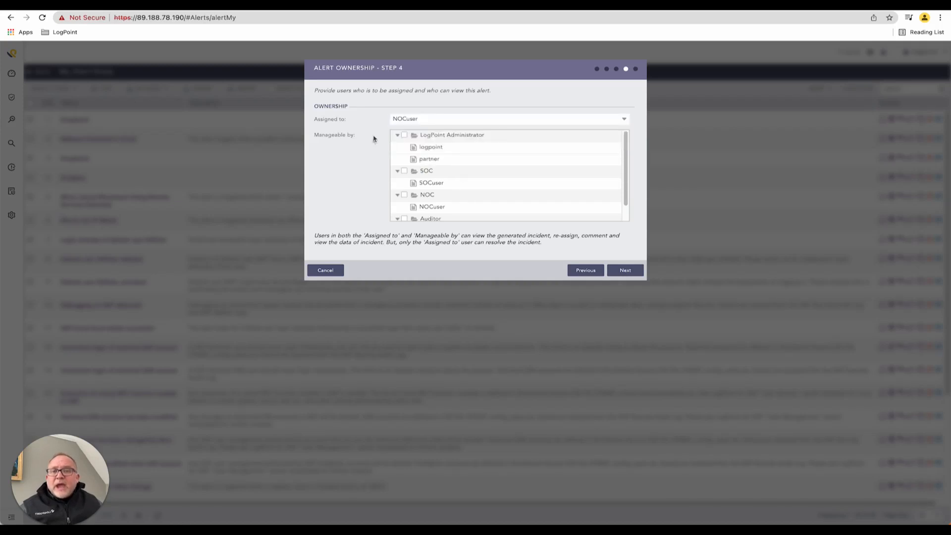
pyautogui.click(404, 170)
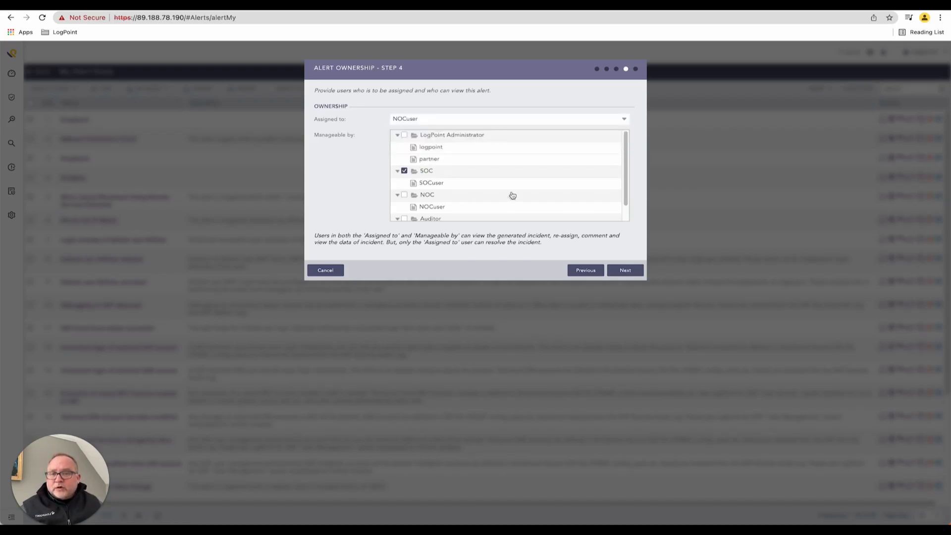
pyautogui.moveTo(517, 187)
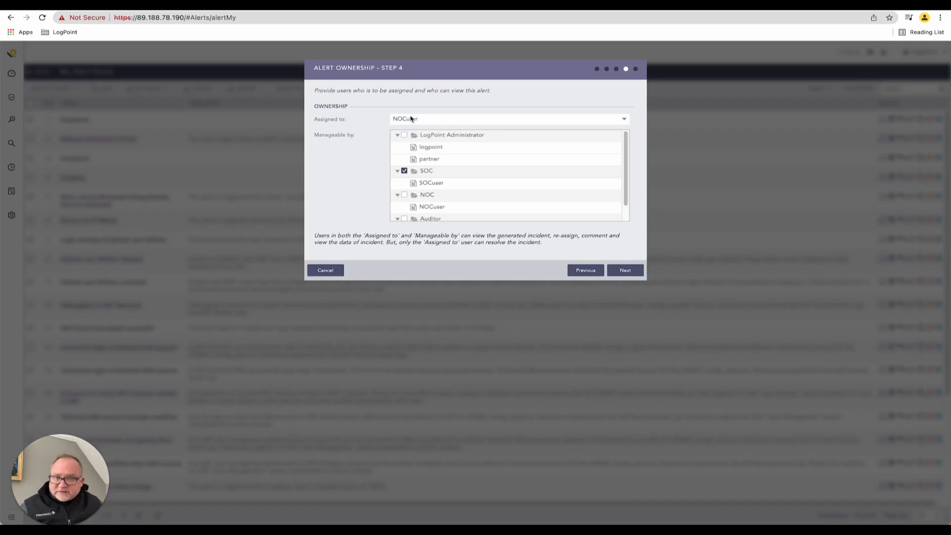
pyautogui.click(624, 270)
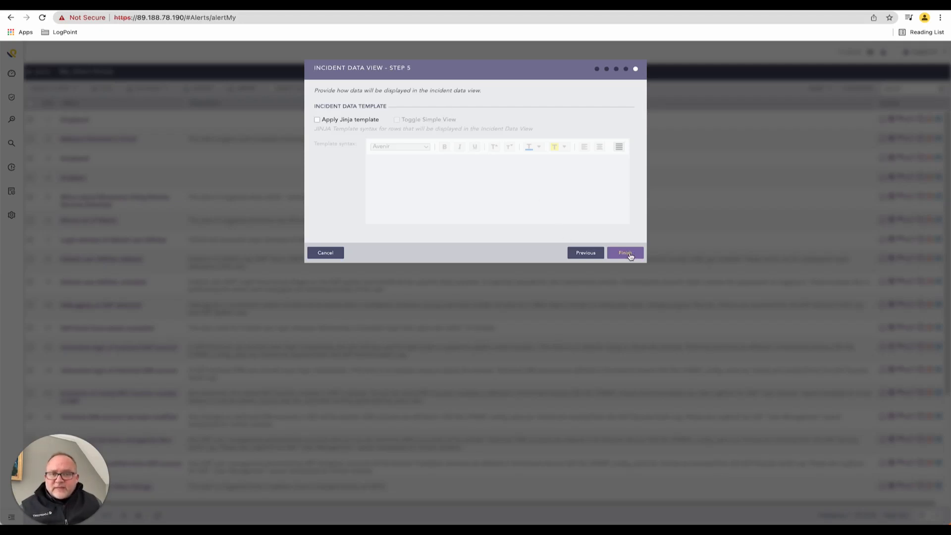
# Step: Finish the alert rule without a Jinja template, getting the Alert rule added confirmation
pyautogui.click(624, 253)
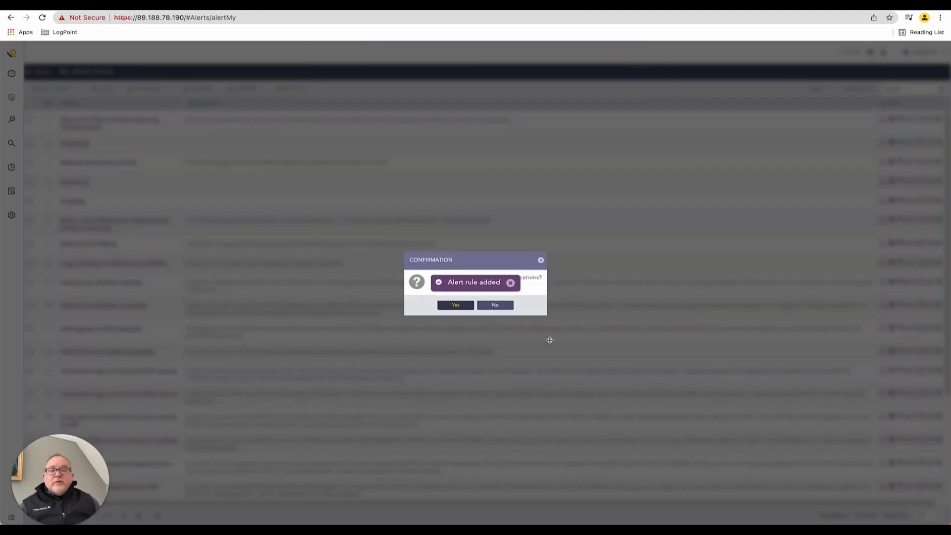